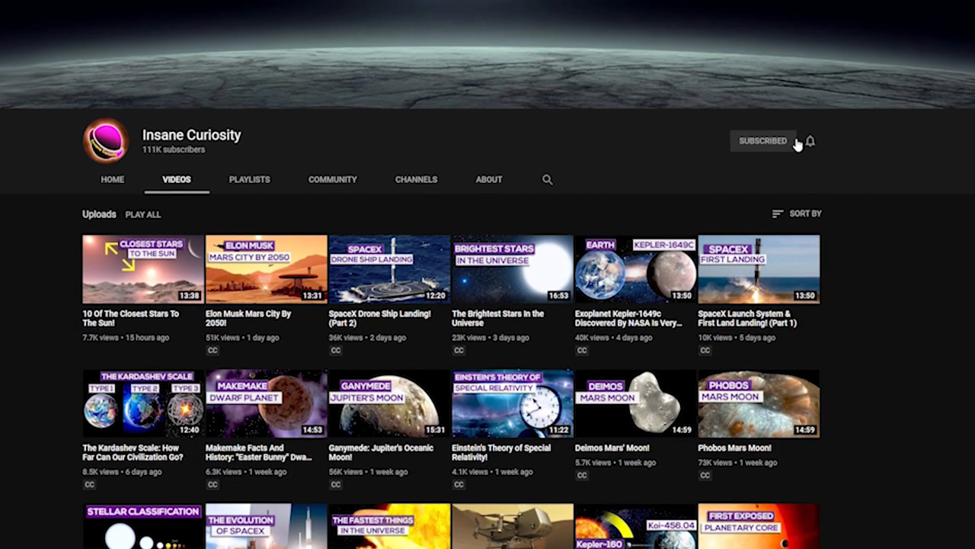
Step: Show the bell menu for the subscribed Insane Curiosity channel with All, Personalized and None choices
scroll("down", 3)
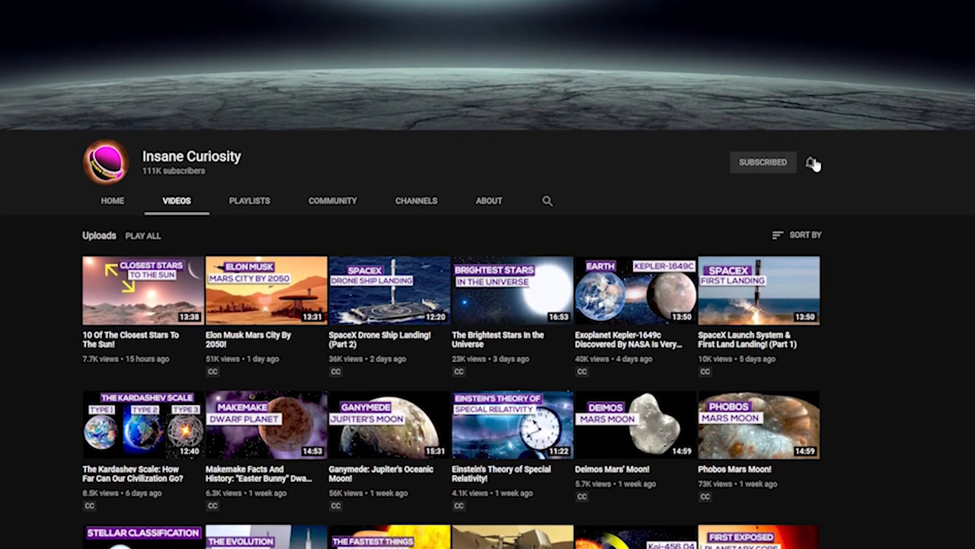
left_click(812, 162)
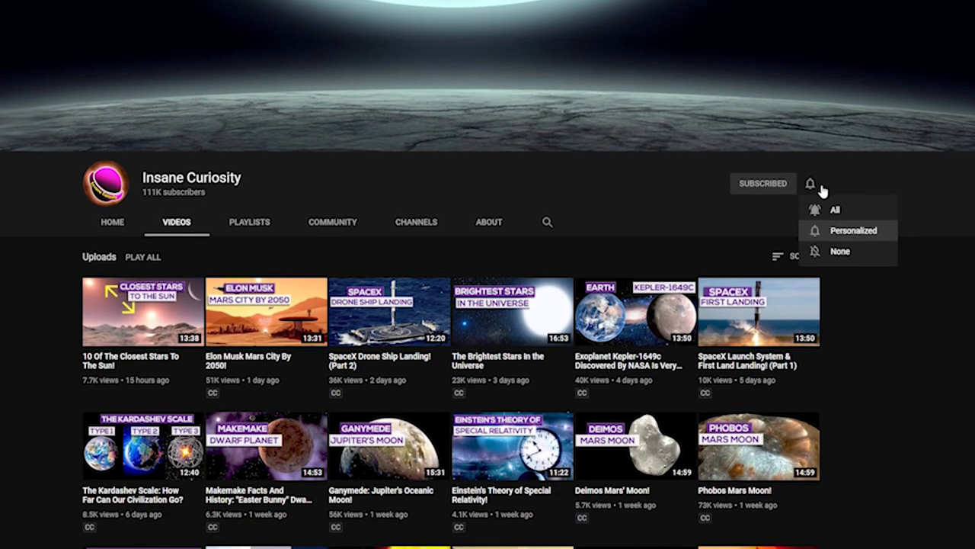